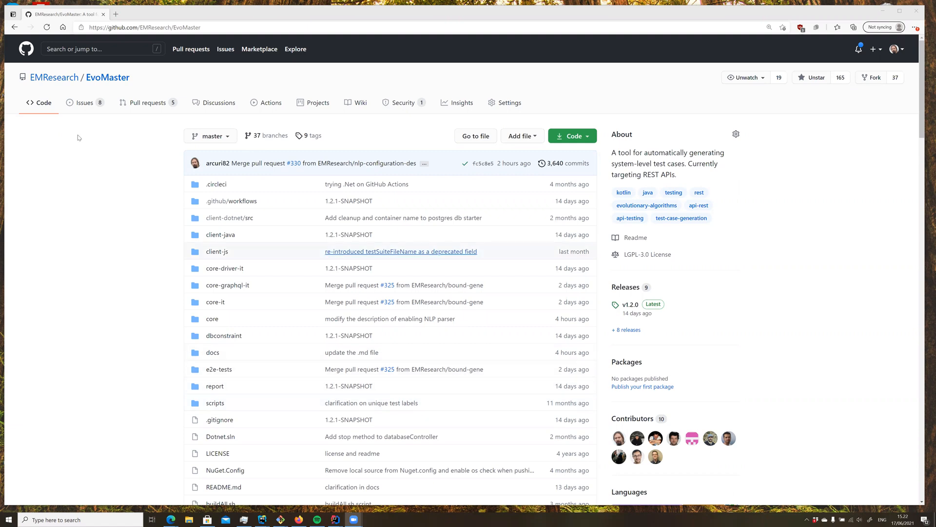
mouse_move(626, 287)
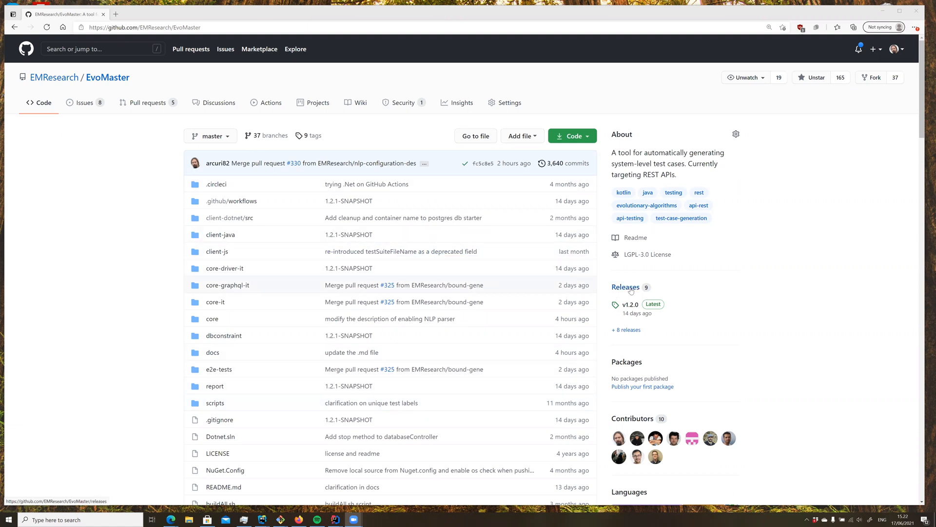
Go to the Releases page of the EMResearch/EvoMaster repository
left_click(625, 287)
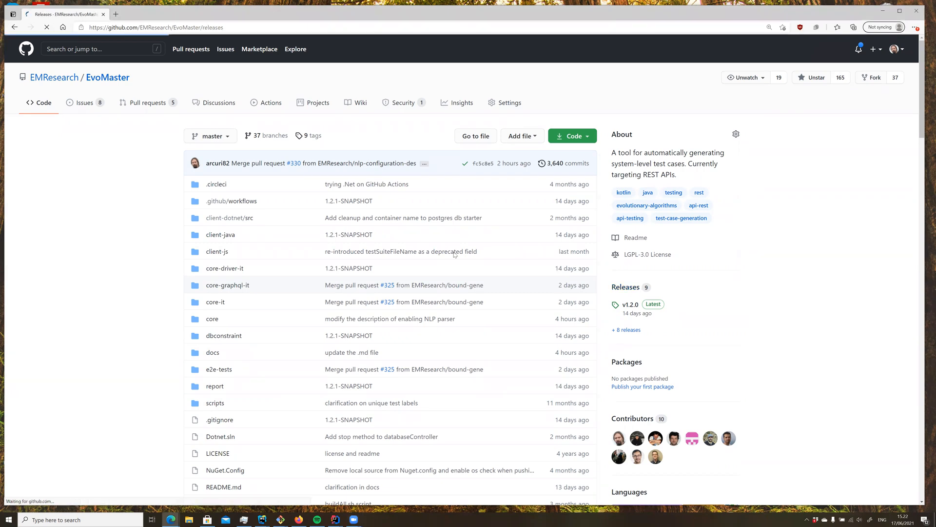
Download the evomaster.msi.zip asset from the v1.2.0 release
left_click(631, 305)
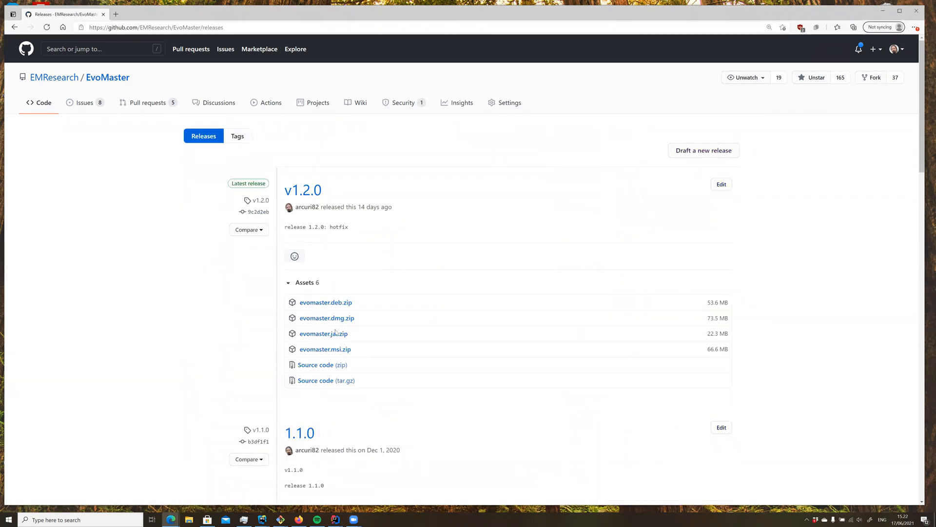
mouse_move(325, 349)
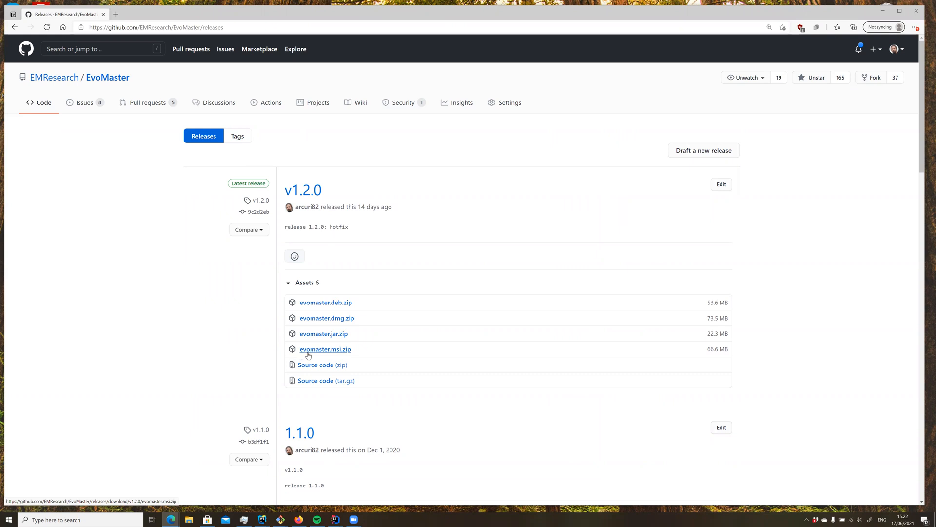
mouse_move(326, 355)
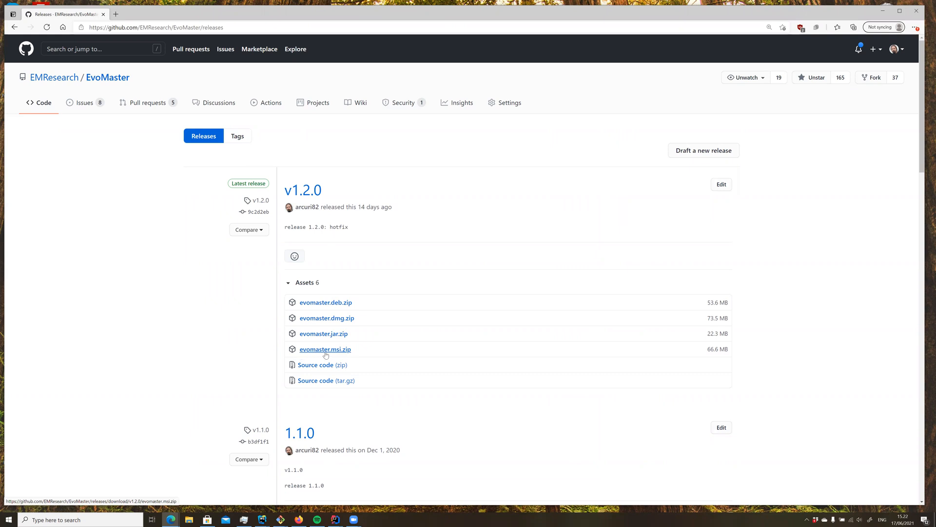
left_click(326, 349)
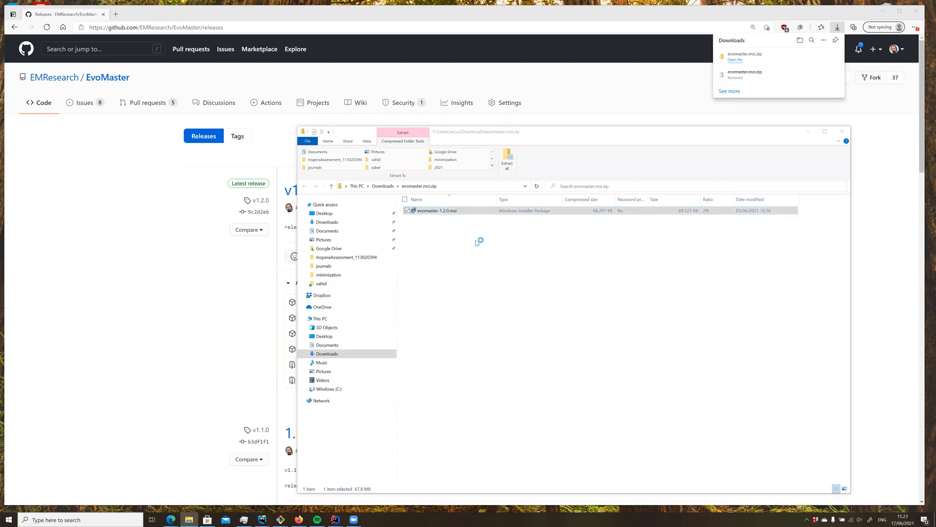
Run evomaster-1.2.0.msi from the zip, getting past the SmartScreen unrecognized-app warning
double_click(436, 211)
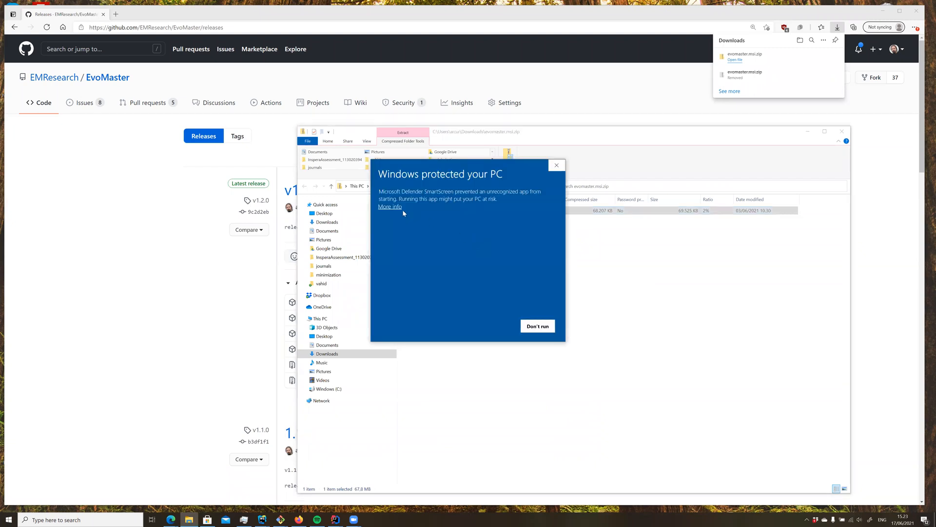
left_click(537, 326)
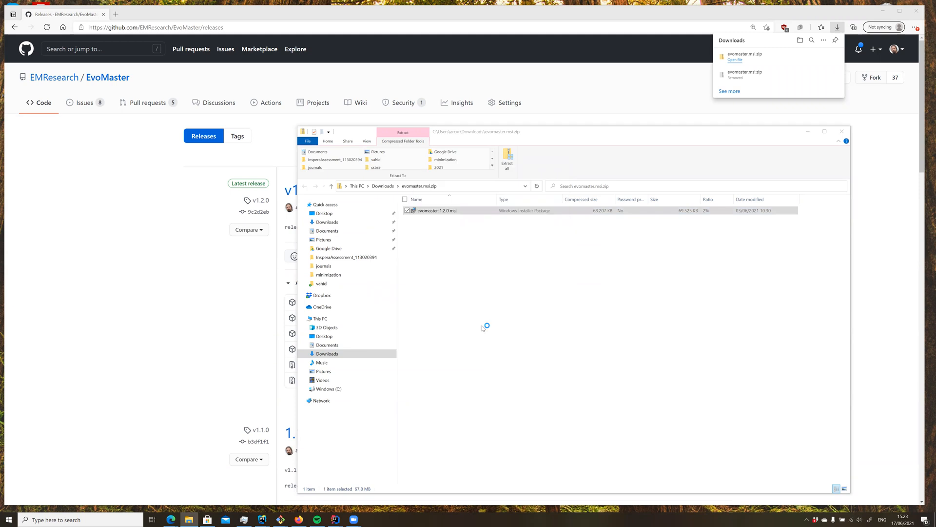
double_click(432, 211)
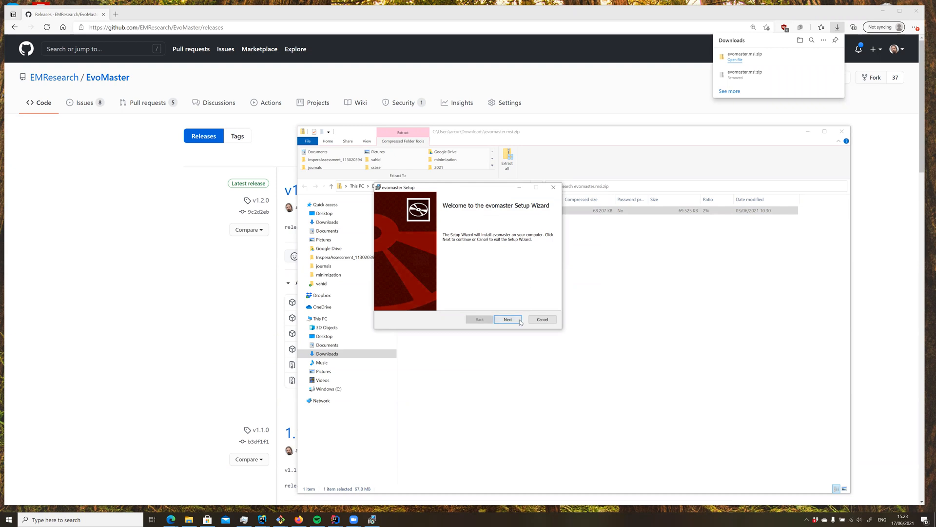
Accept the license, install to the default C:\Program Files\evomaster folder, and finish the wizard
left_click(508, 319)
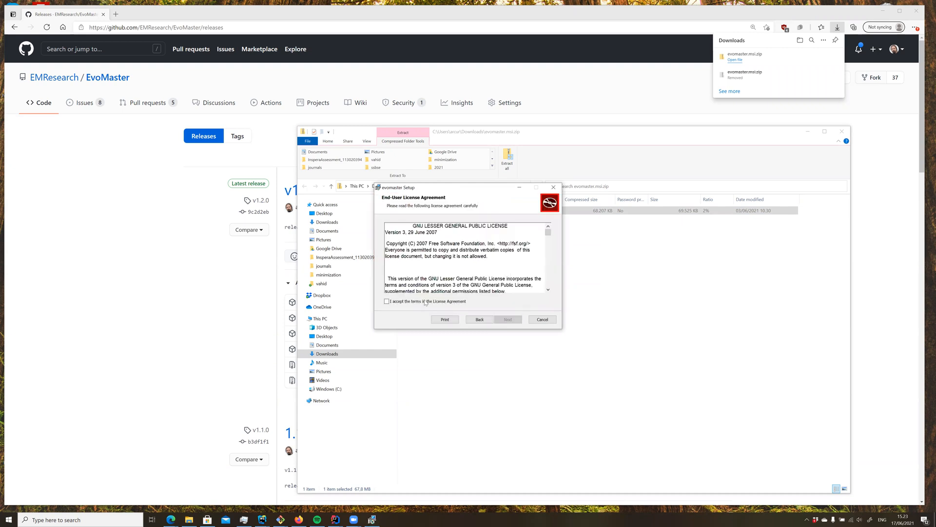
left_click(387, 301)
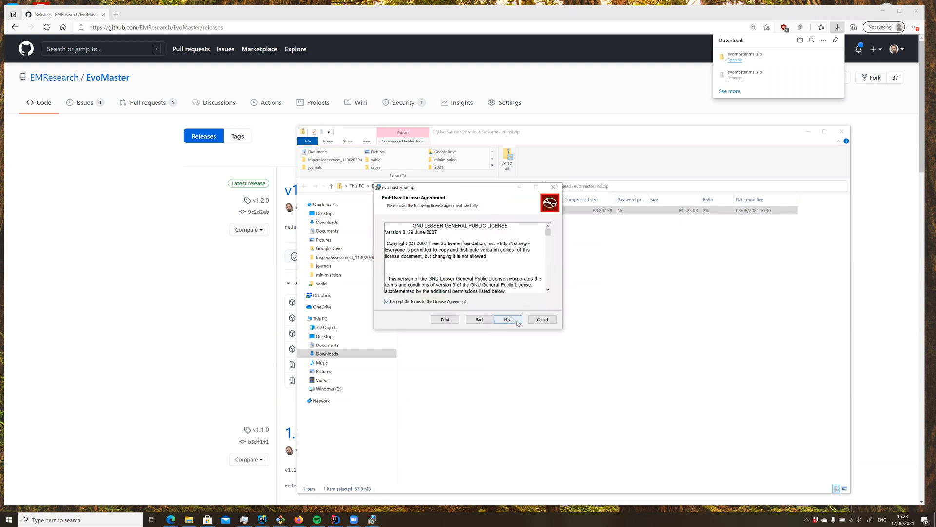
left_click(507, 319)
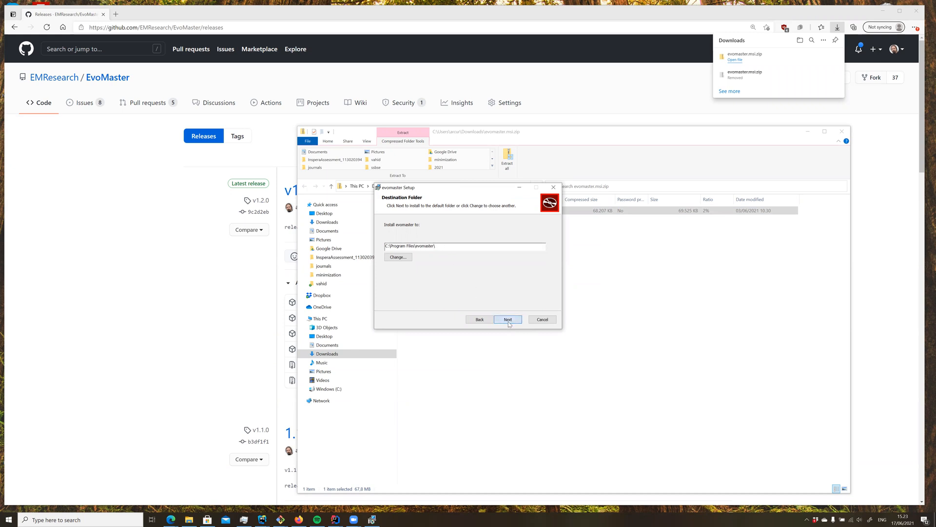
left_click(507, 319)
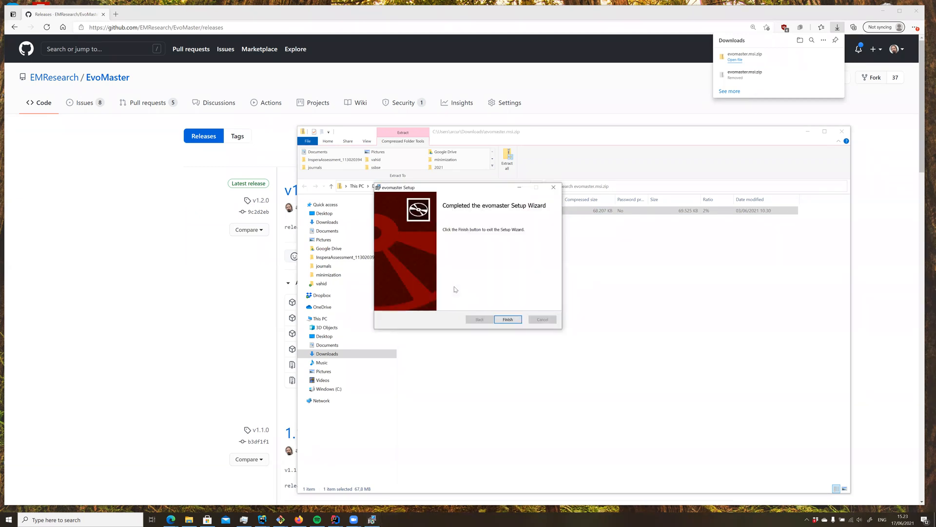
left_click(507, 319)
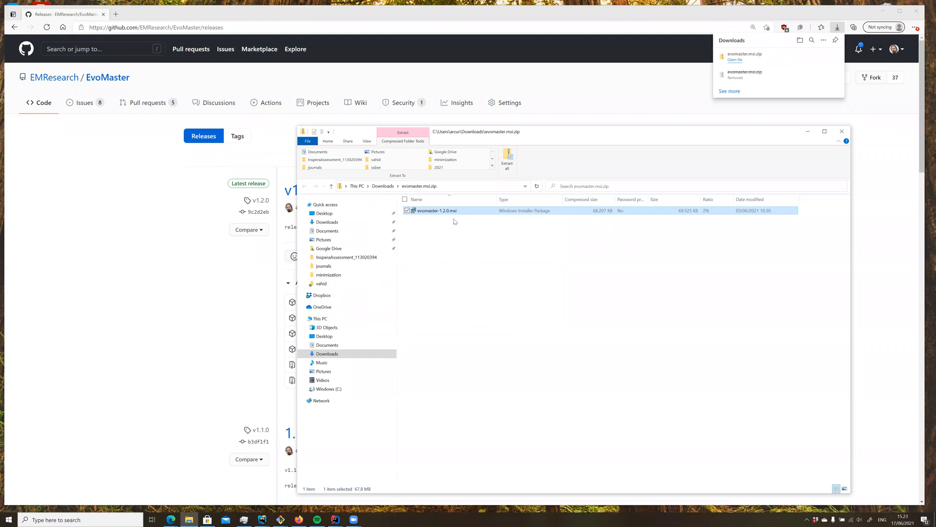
mouse_move(483, 224)
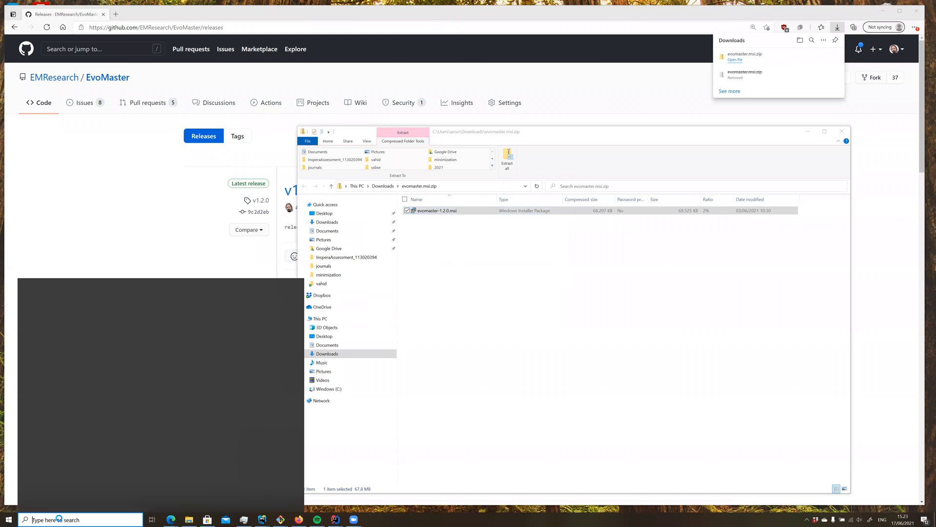
Search Windows for 'env' and open 'Edit the system environment variables'
type("env")
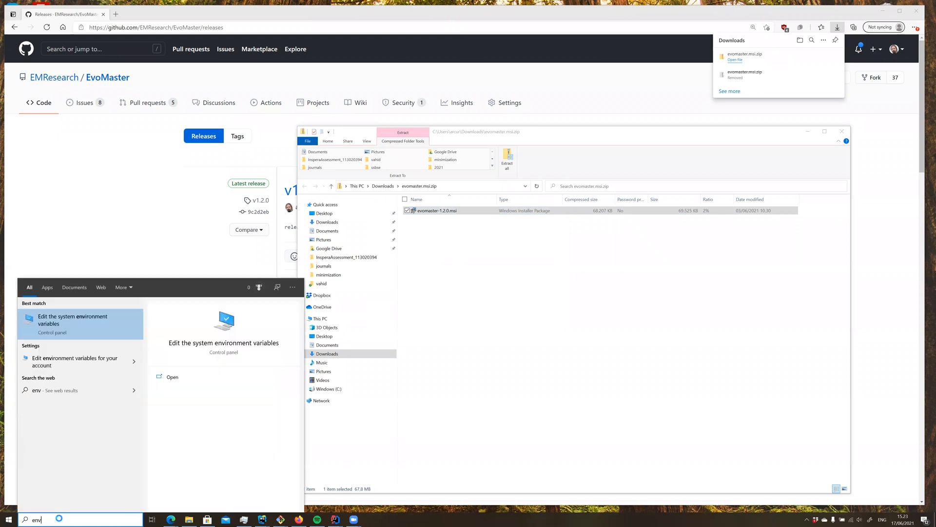
left_click(81, 320)
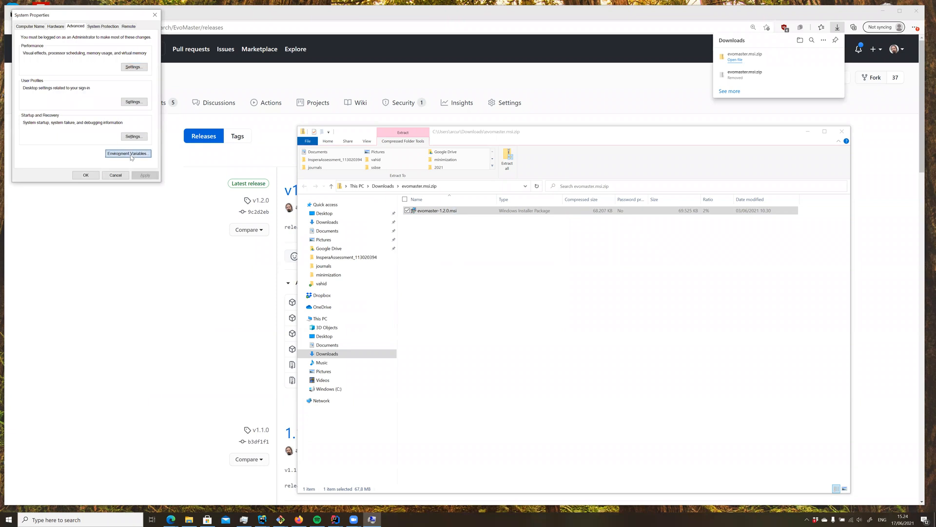
Open Environment Variables and edit the system Path variable to view its entries
left_click(127, 153)
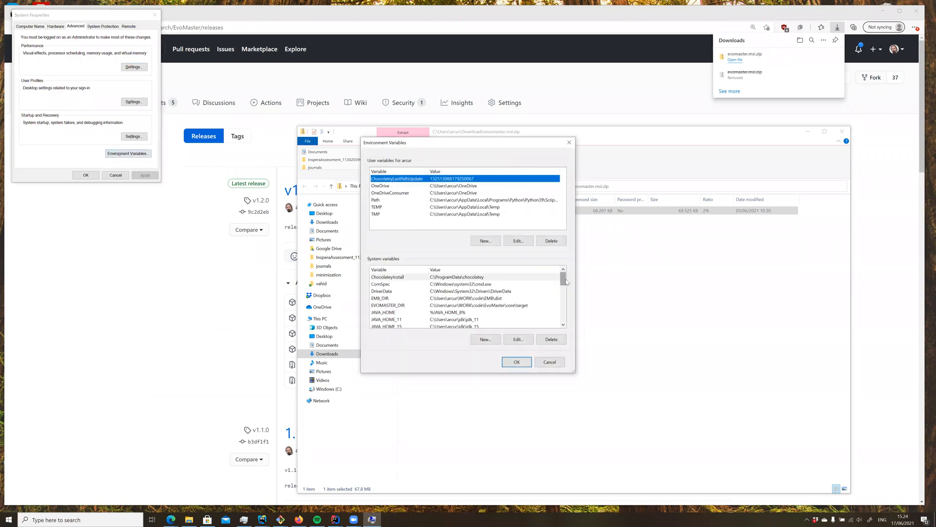
scroll("down", 3)
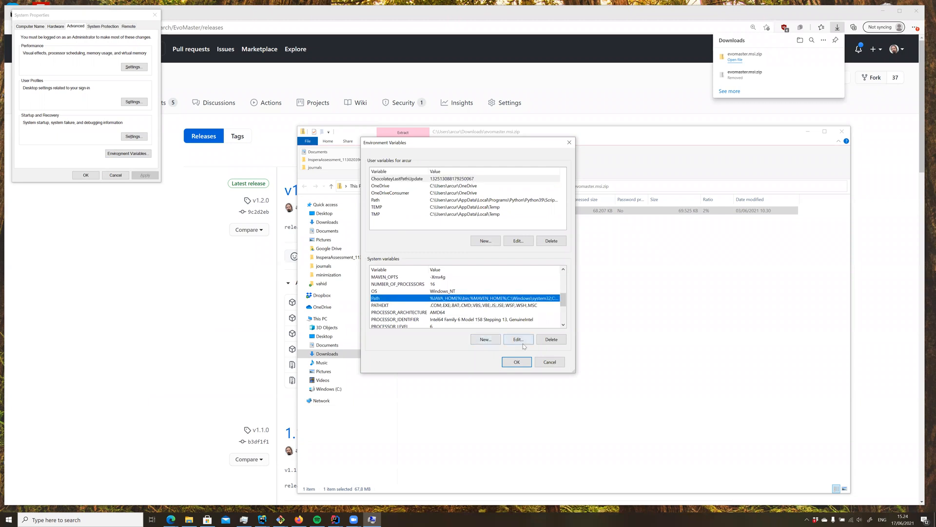
left_click(517, 338)
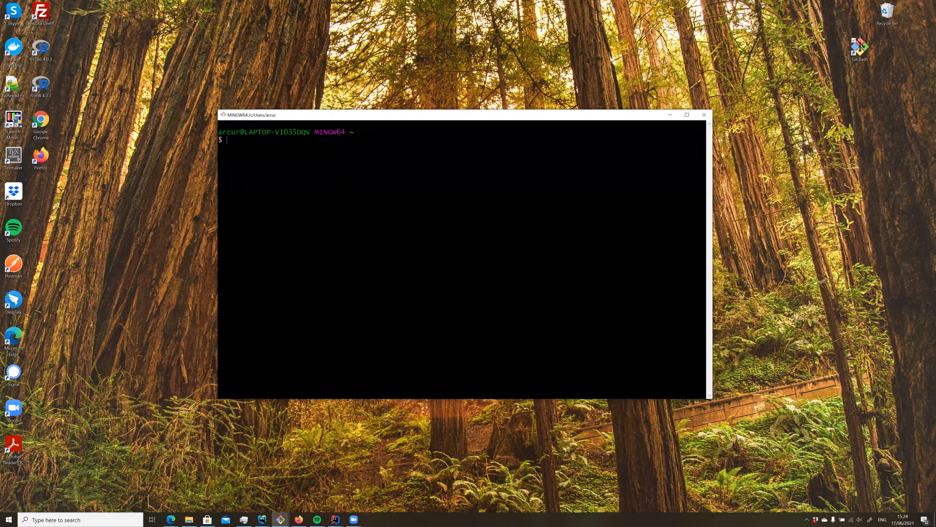
Enter the command 'evomaster.exe --help' at the Git Bash prompt without running it
type("evomaster.exe")
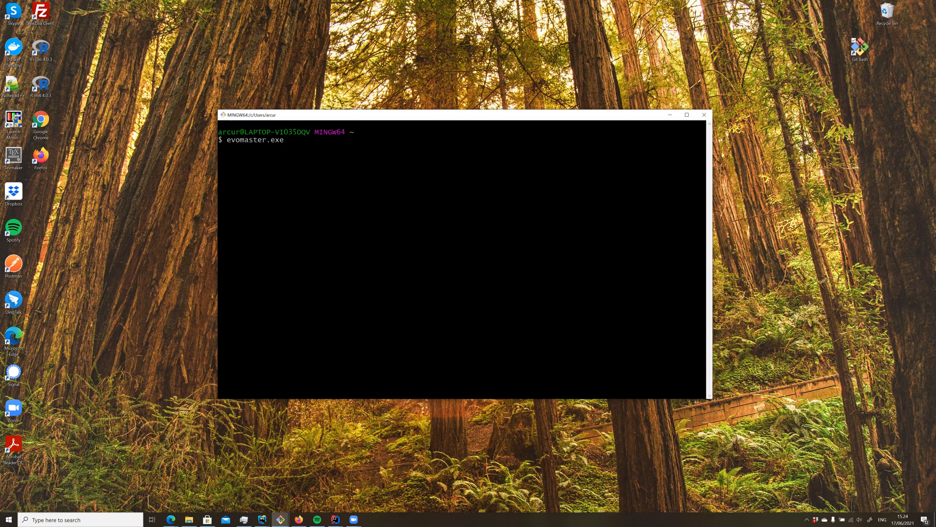
type("--")
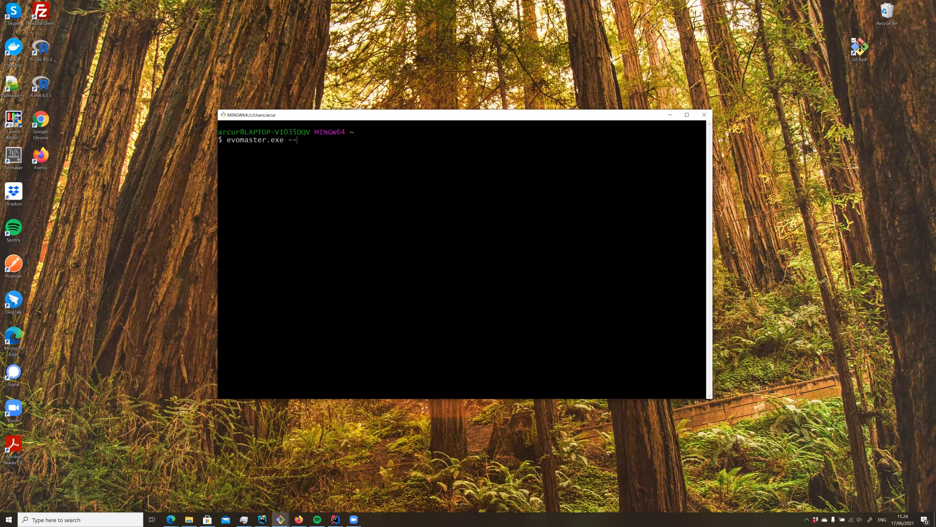
type("he")
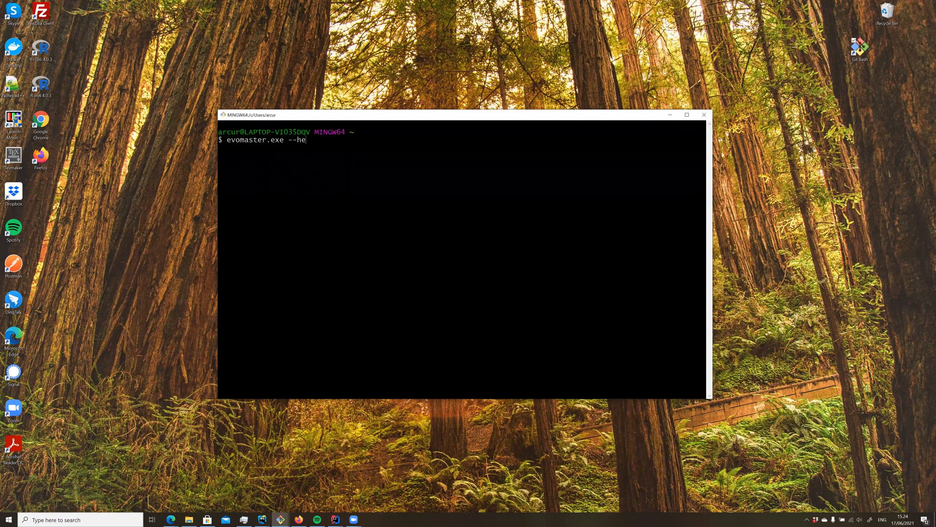
type("lp")
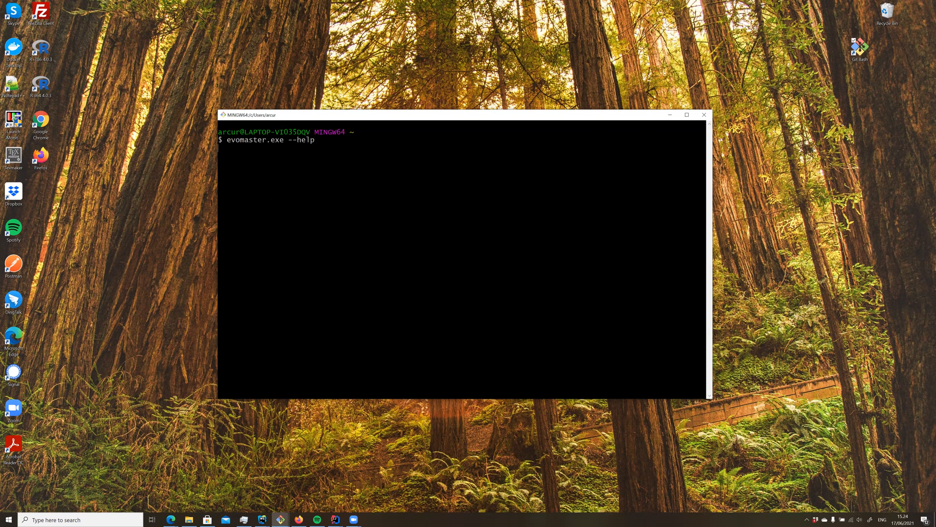